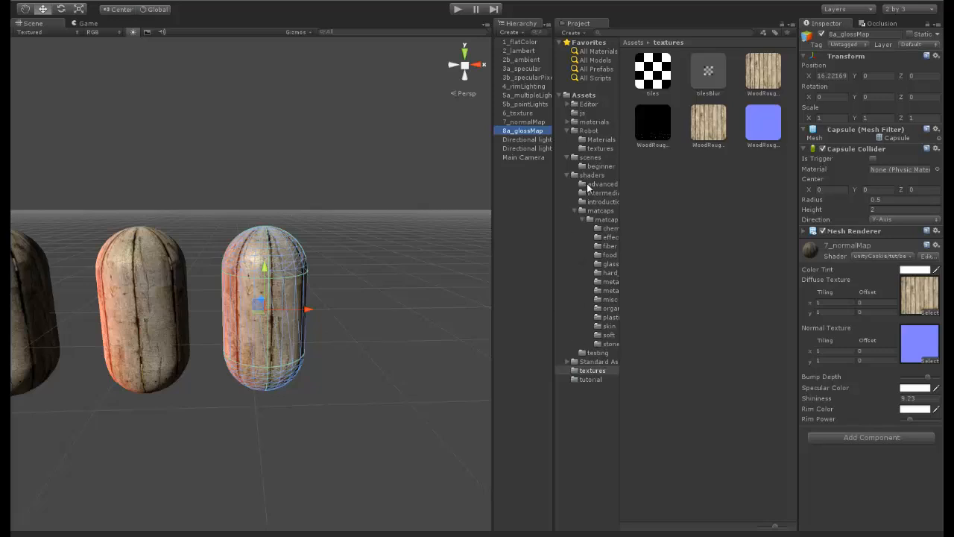
# - Duplicate the 7_normalMap shader in the beginner folder as 8a_glossMap
pyautogui.click(597, 165)
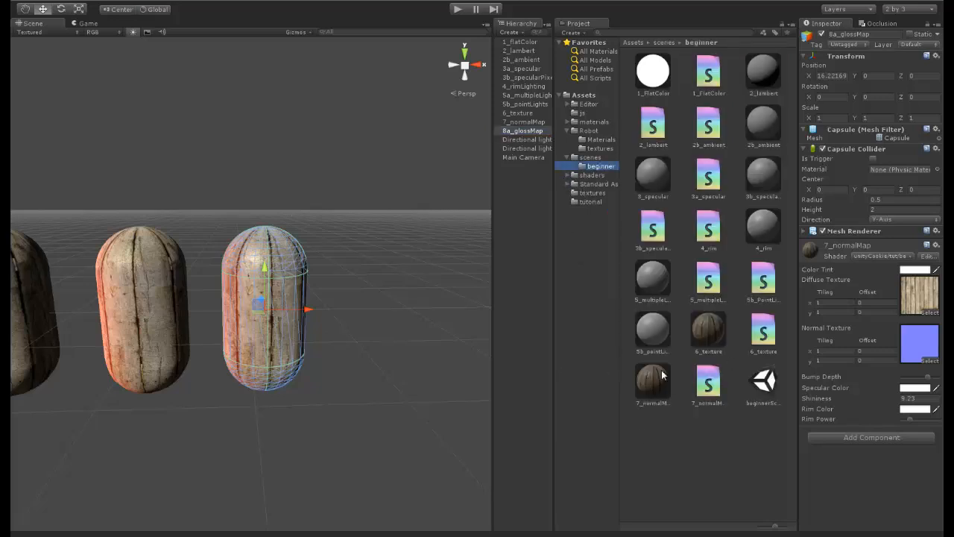
pyautogui.click(761, 382)
pyautogui.write('8a_glossMap')
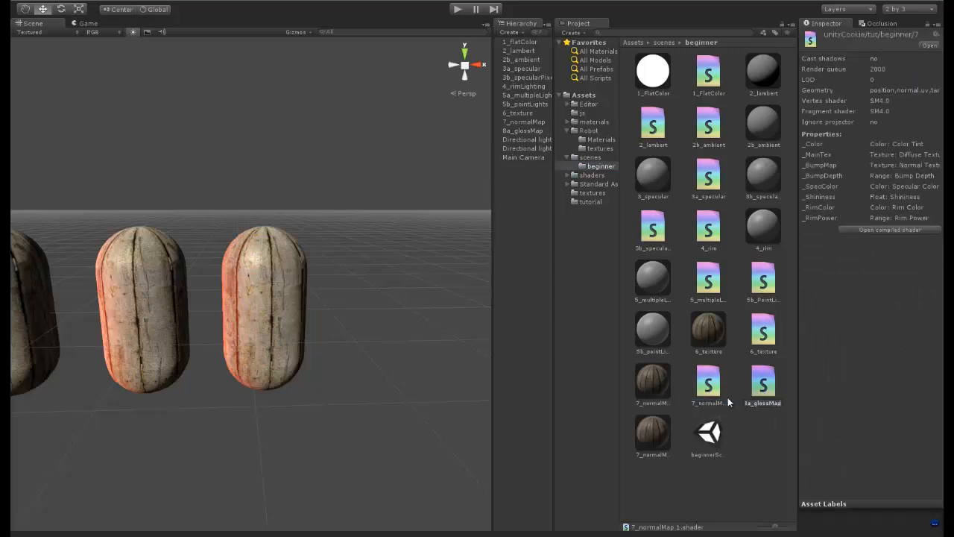
pyautogui.click(761, 384)
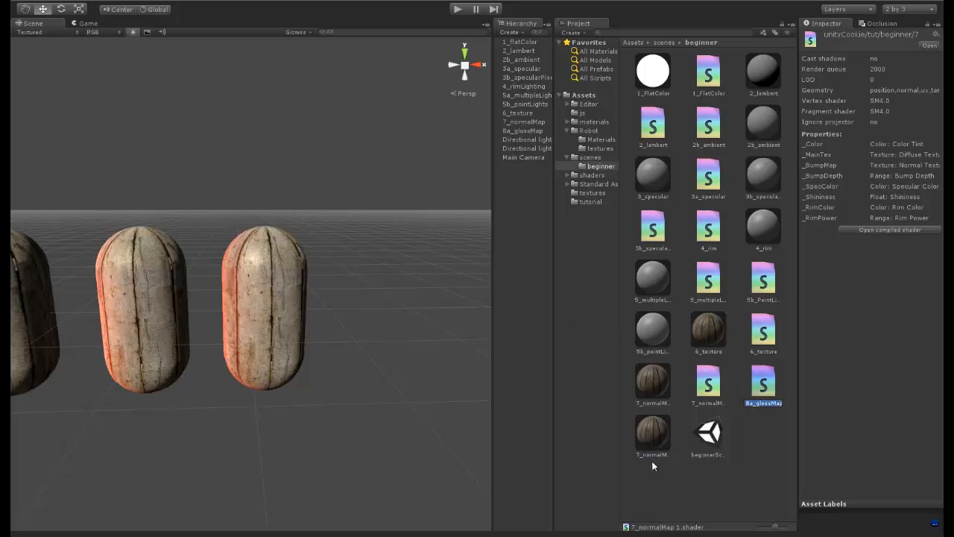
# - Duplicate the normal map material as 8a_glossMap and select the new shader
pyautogui.click(763, 384)
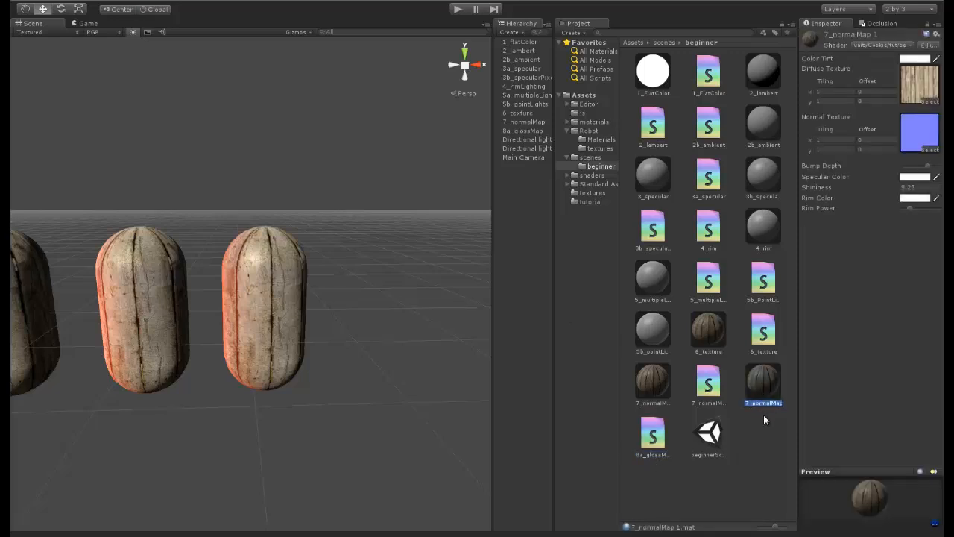
pyautogui.click(653, 435)
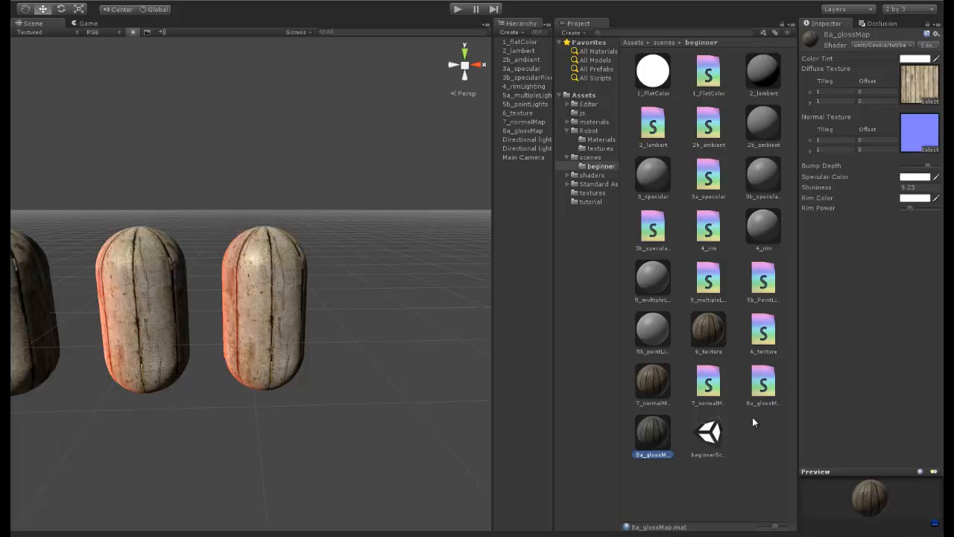
pyautogui.click(763, 386)
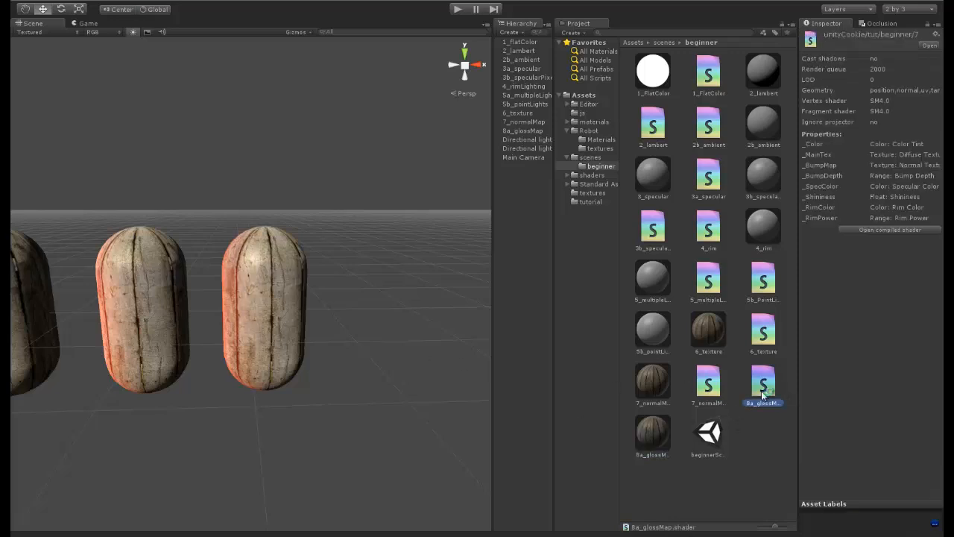
# - Edit 8a_glossMap.shader's frag function, starting to scale lighting by the texture
pyautogui.doubleClick(763, 380)
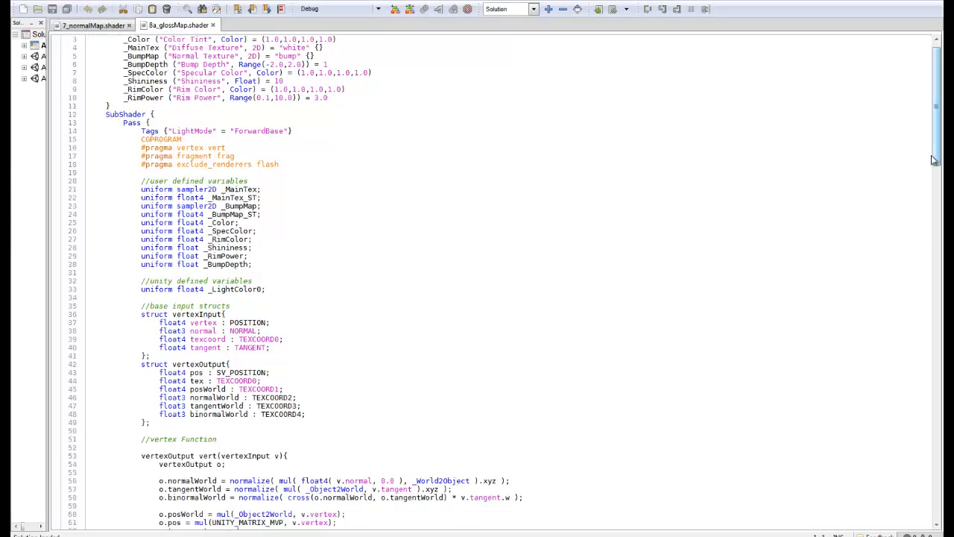
pyautogui.scroll(-3)
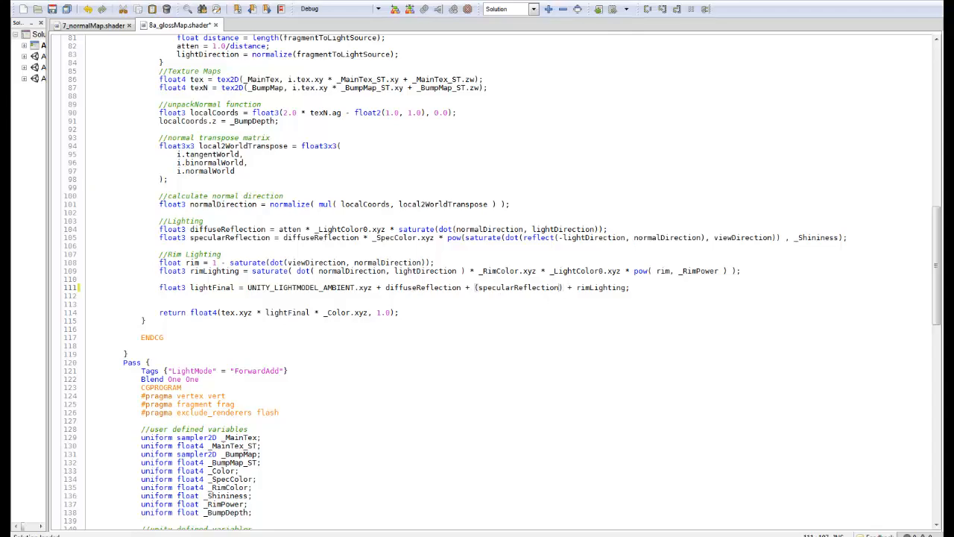
pyautogui.write('* tex')
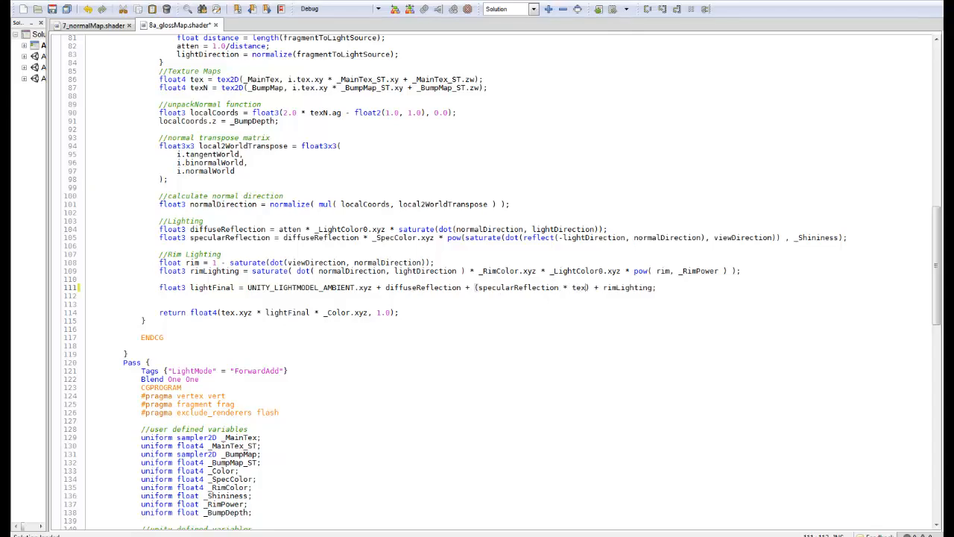
pyautogui.scroll(-3)
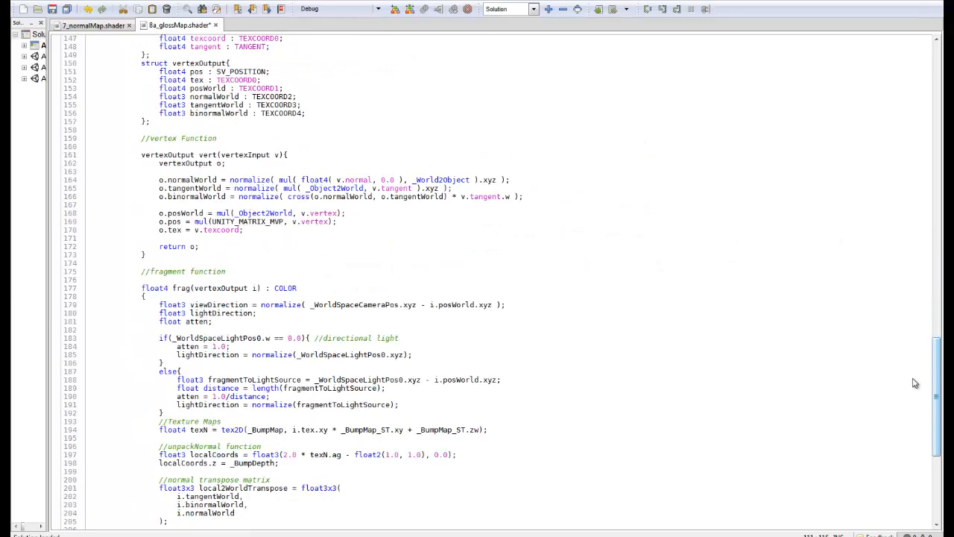
pyautogui.scroll(-3)
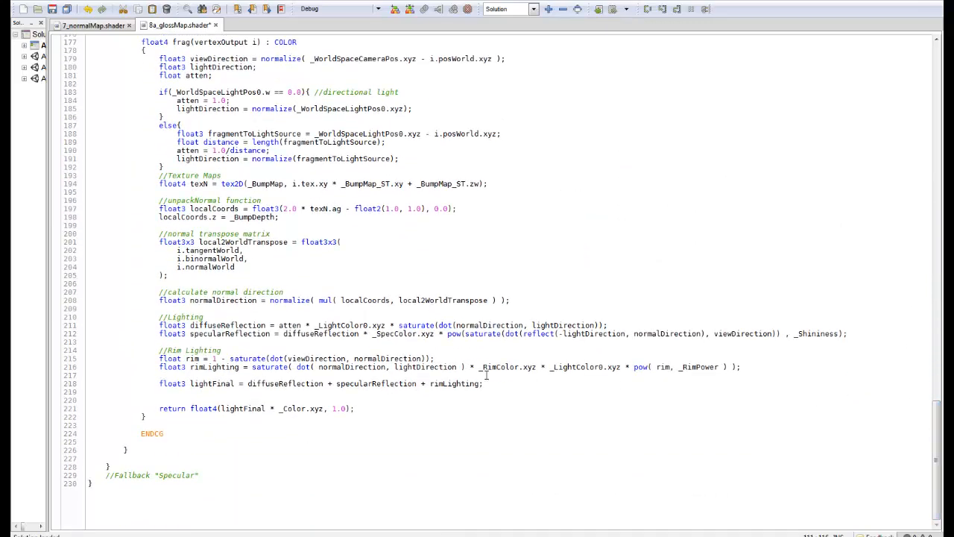
pyautogui.write('(')
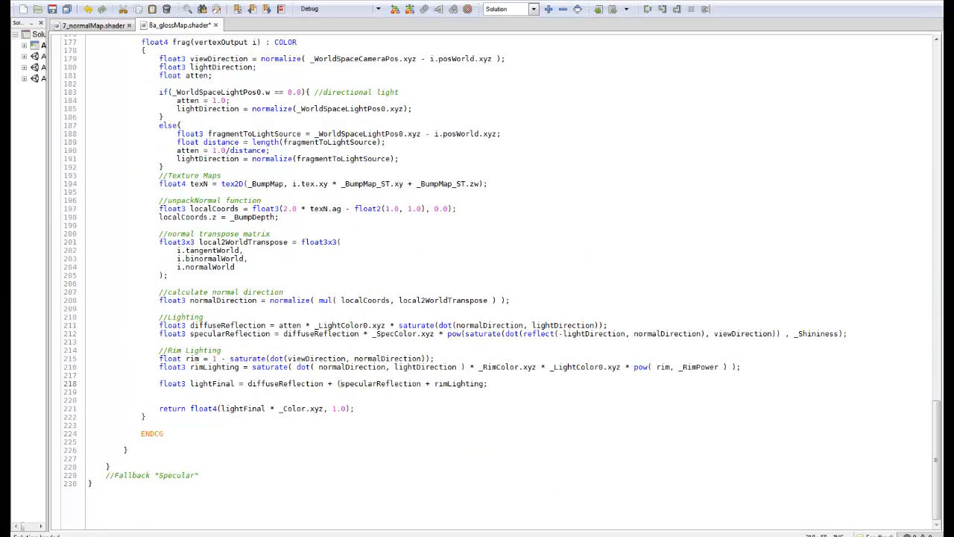
# - Multiply specularReflection by tex.a in lightFinal so gloss follows the diffuse alpha
pyautogui.click(420, 383)
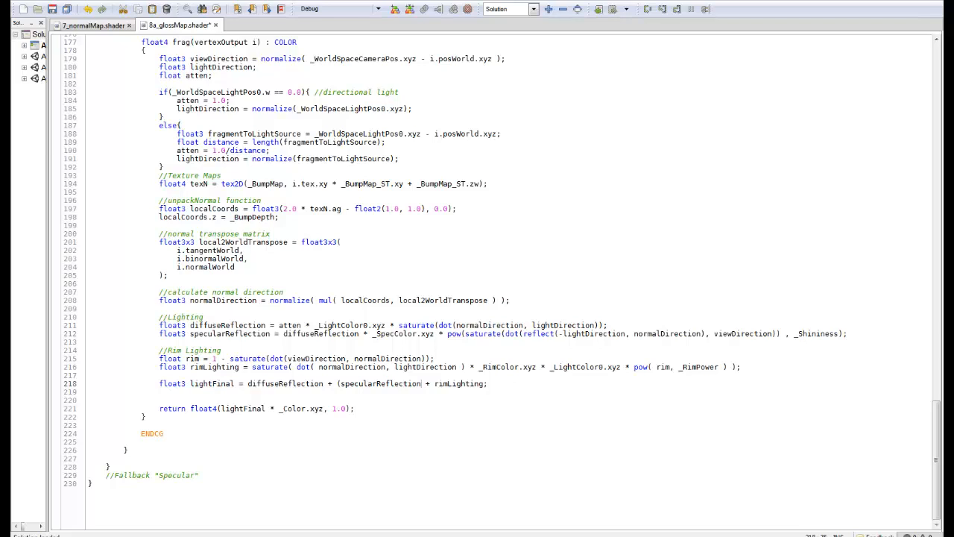
pyautogui.write('* tex)')
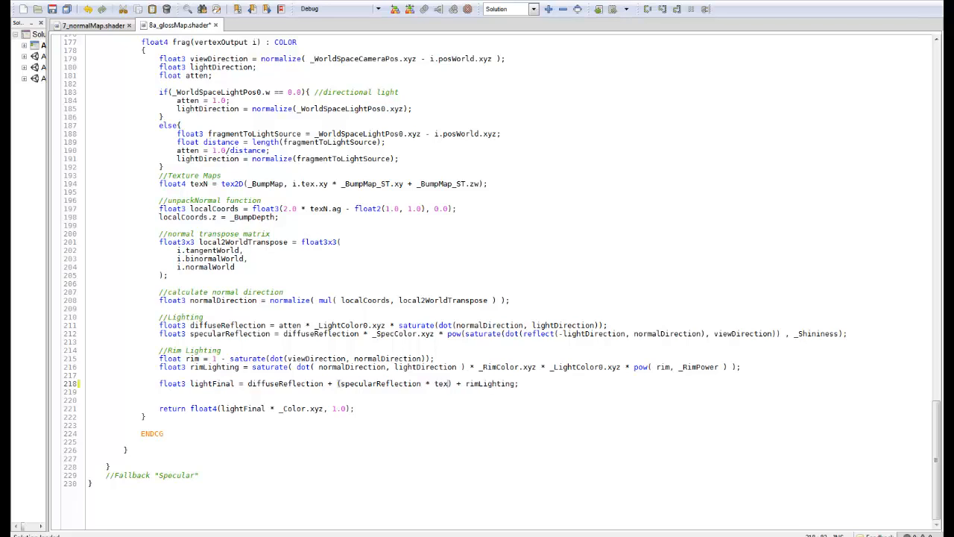
pyautogui.write('.a')
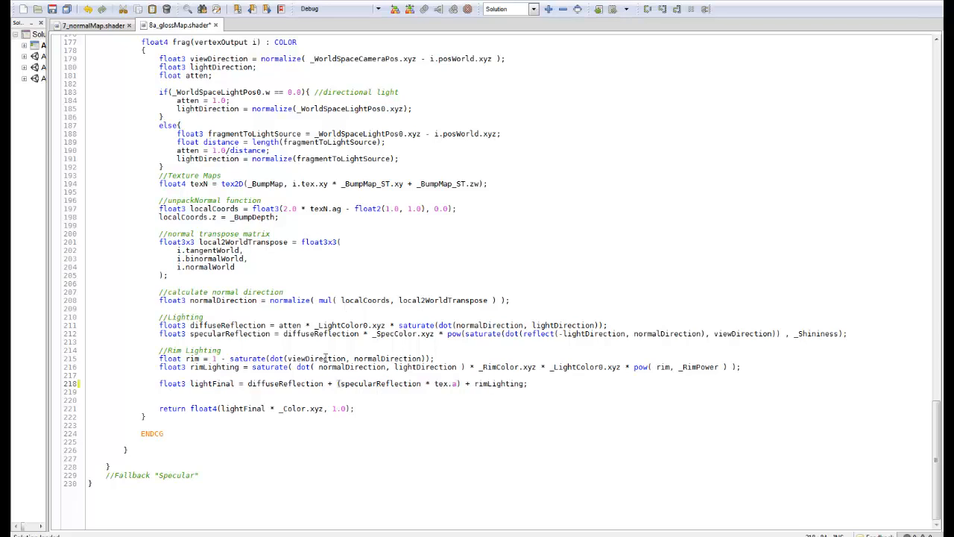
pyautogui.moveTo(415, 424)
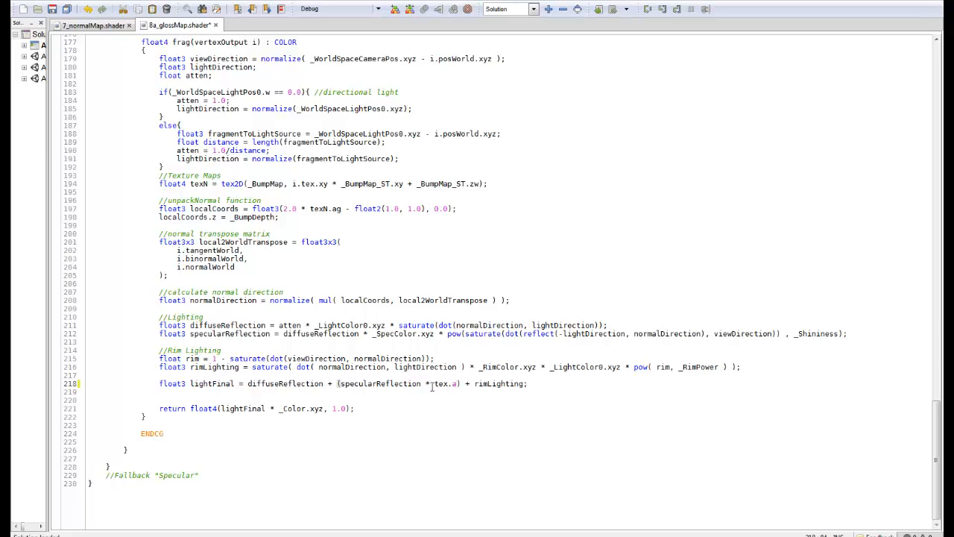
pyautogui.doubleClick(444, 383)
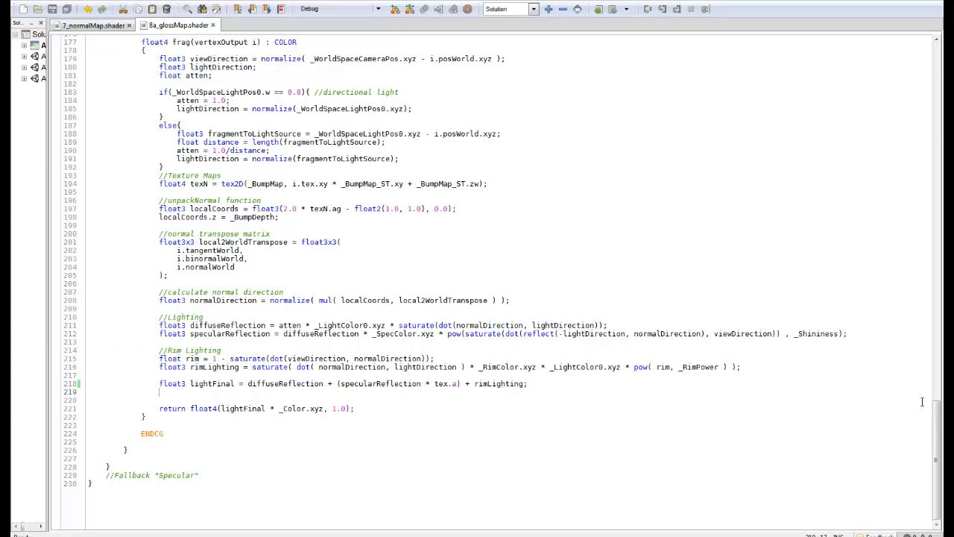
pyautogui.scroll(-3)
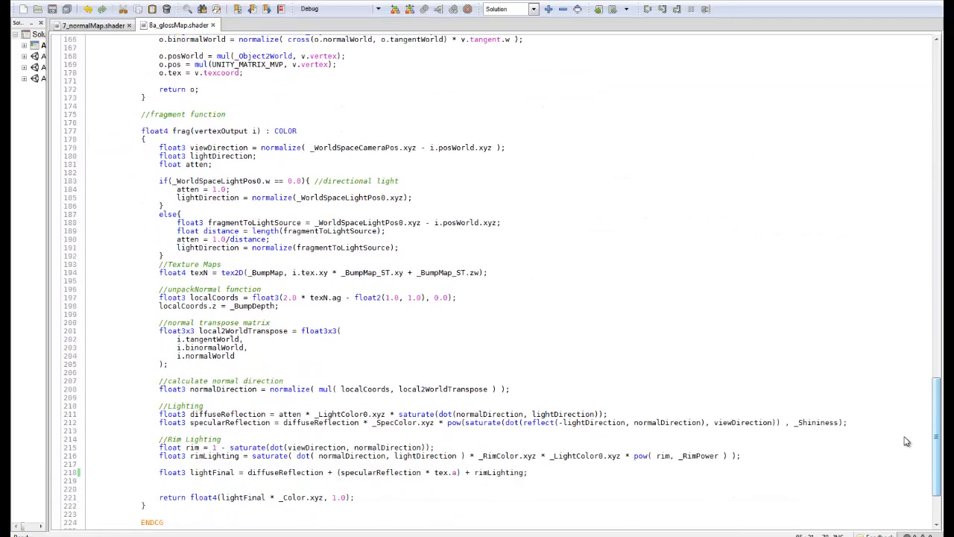
pyautogui.scroll(-3)
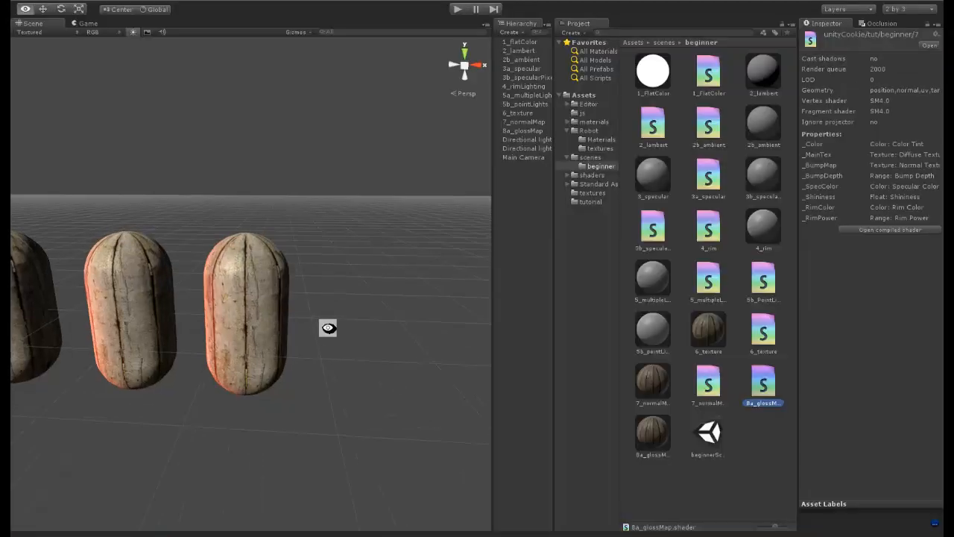
# - Add a capsule named 8a_glossMap wearing the gloss-map material with wood textures
pyautogui.click(653, 435)
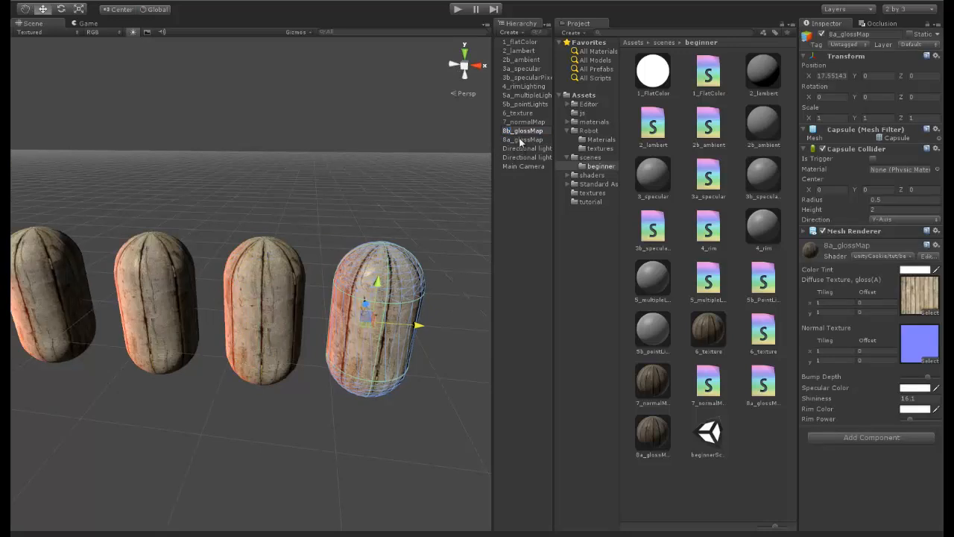
# - Name the copied capsule 8b_emitMap and select its newly copied material
pyautogui.click(523, 140)
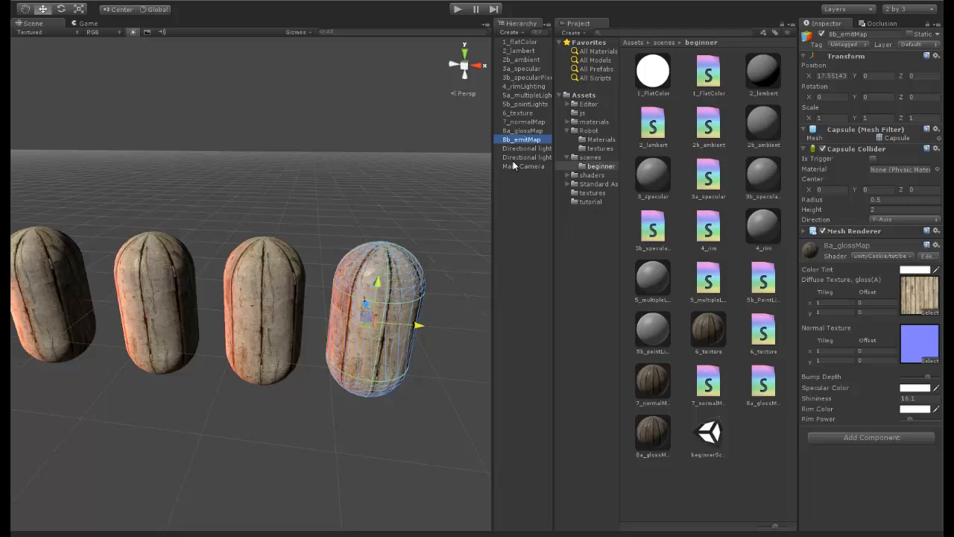
pyautogui.moveTo(662, 440)
pyautogui.write('8b_emi')
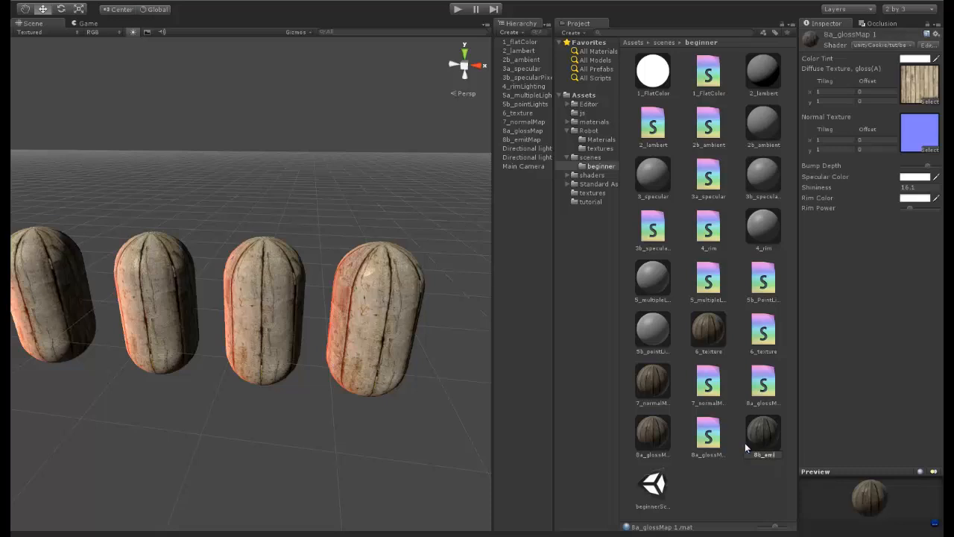
pyautogui.click(707, 435)
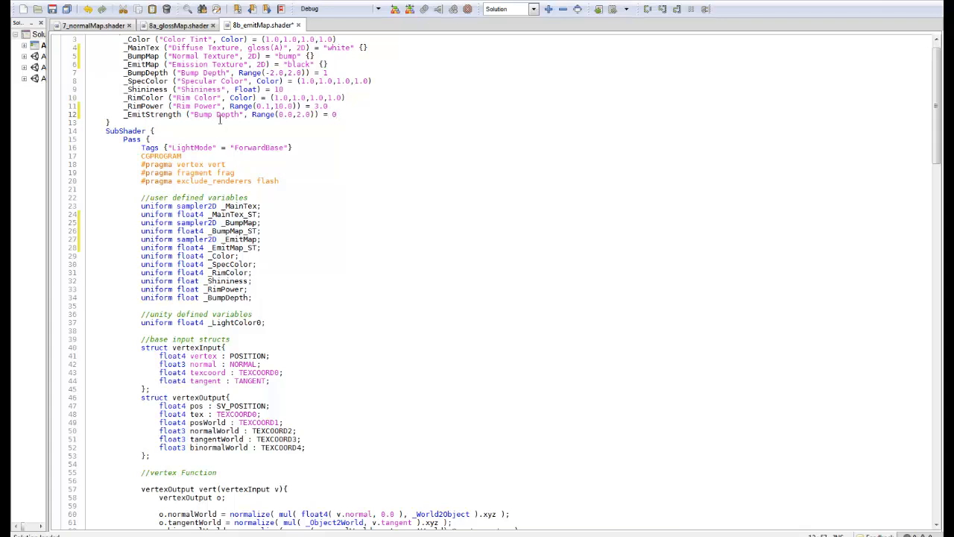
# - Add _EmitMap texture and _EmitStrength properties with matching uniforms and _EmitMap_ST
pyautogui.doubleClick(216, 113)
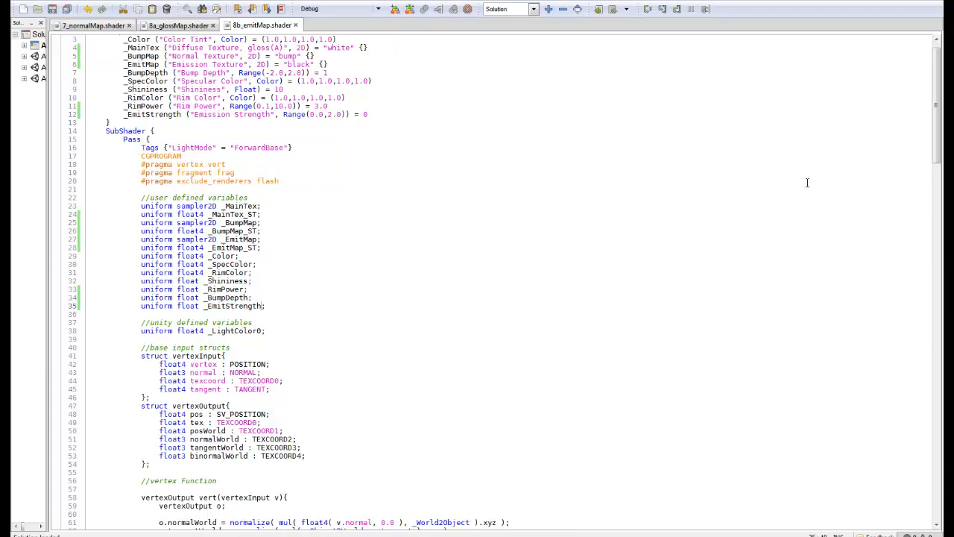
pyautogui.scroll(-3)
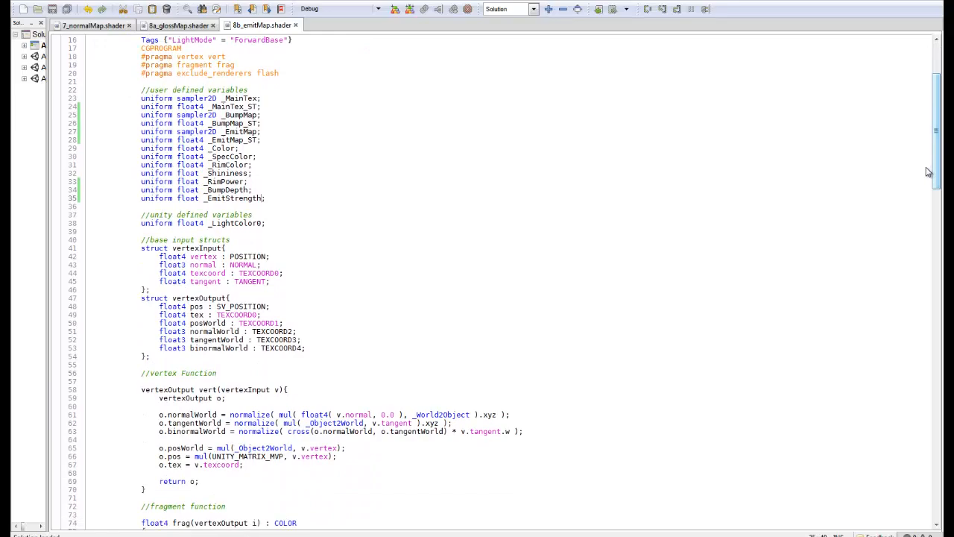
pyautogui.scroll(-3)
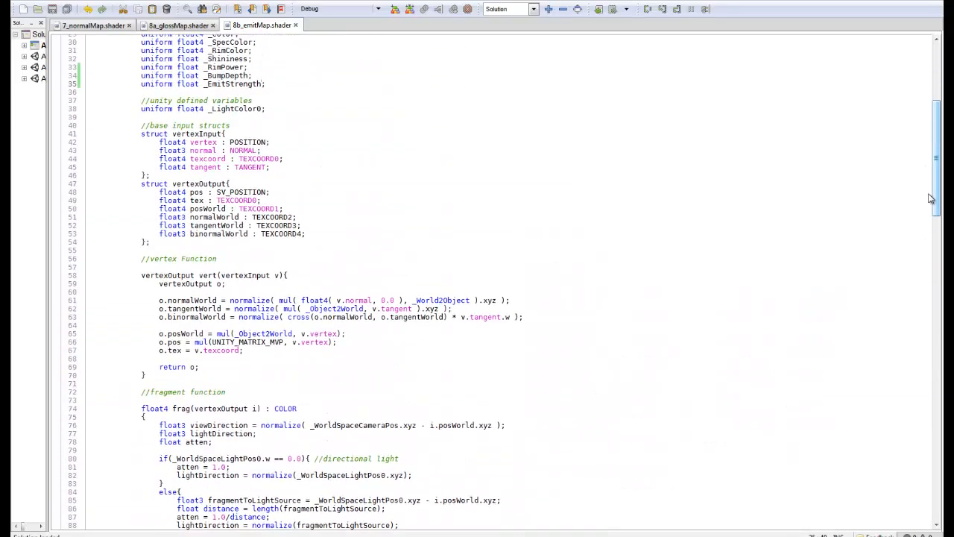
pyautogui.scroll(-3)
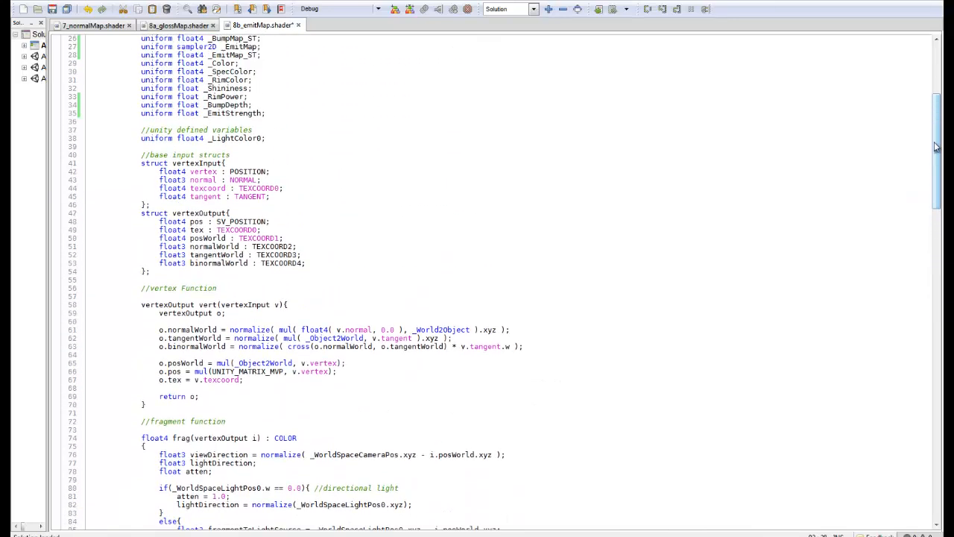
# - Sample the emission map in frag as texE = tex2D(_EmitMap, ...)
pyautogui.scroll(-3)
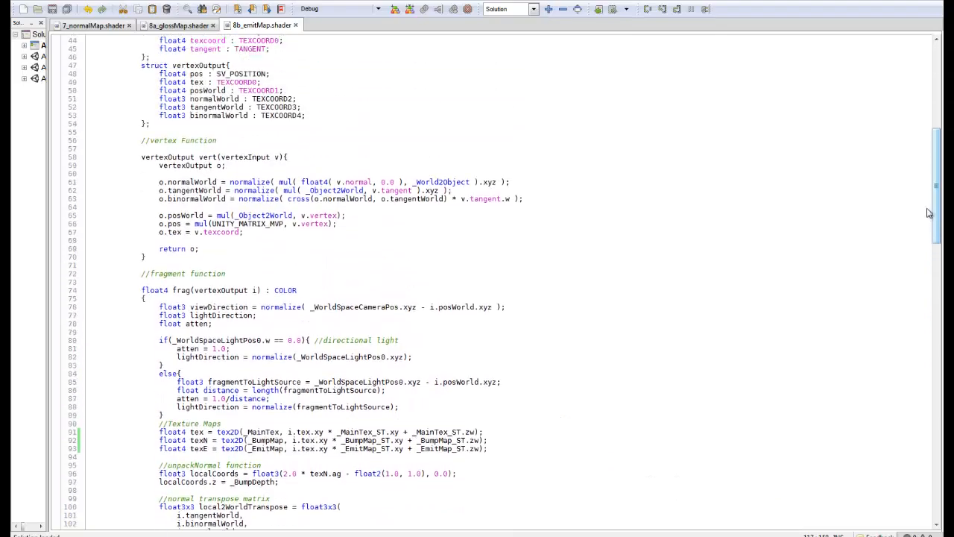
pyautogui.scroll(-3)
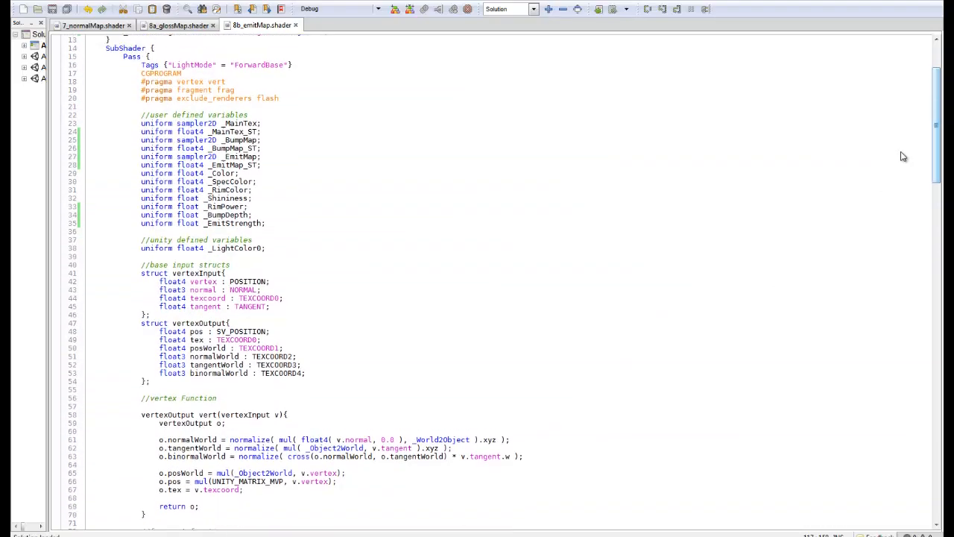
pyautogui.scroll(-3)
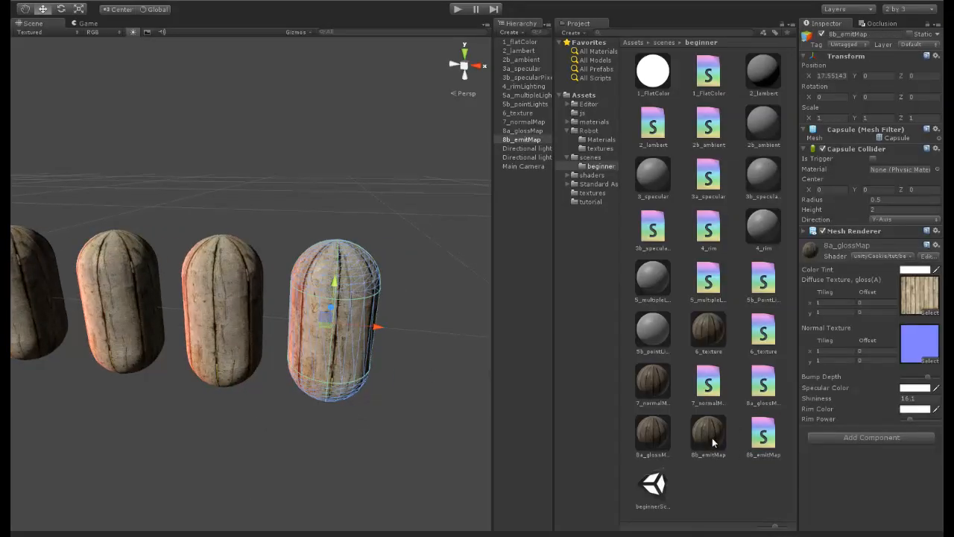
# - Assign the 8b_emitMap material to the capsule and view its Emission Texture and Strength fields
pyautogui.click(707, 435)
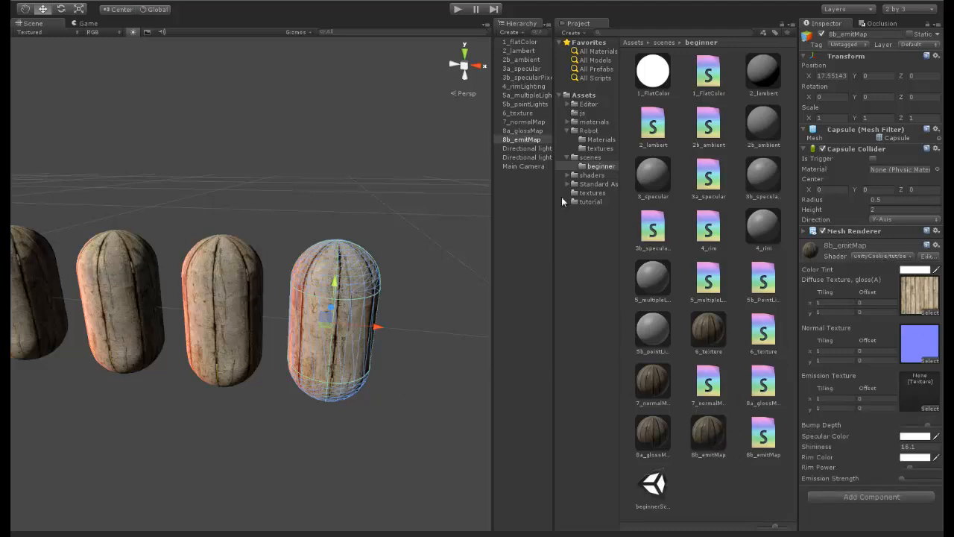
pyautogui.click(591, 192)
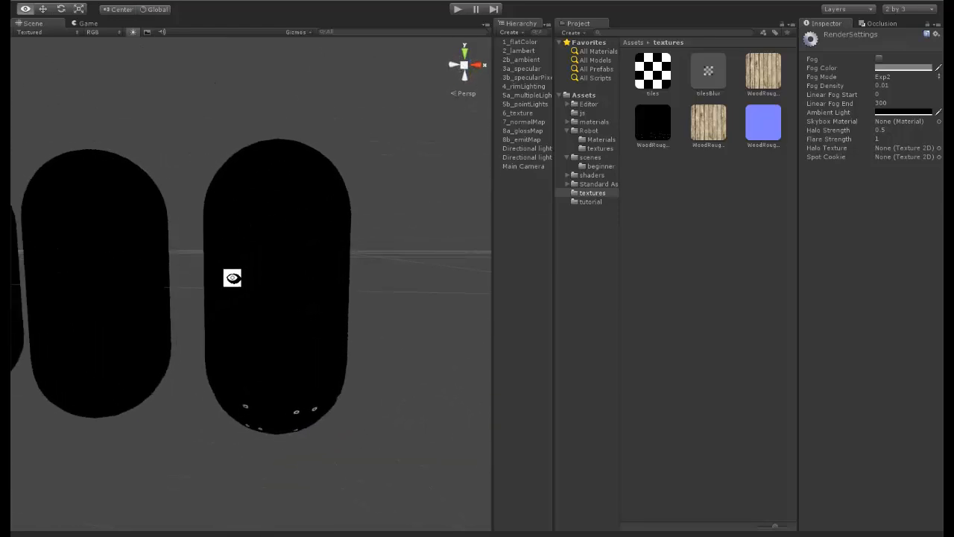
# - Lower the Render Settings ambient light colour to a dark grey with the capsule row in view
pyautogui.moveTo(232, 277); pyautogui.dragTo(210, 334)
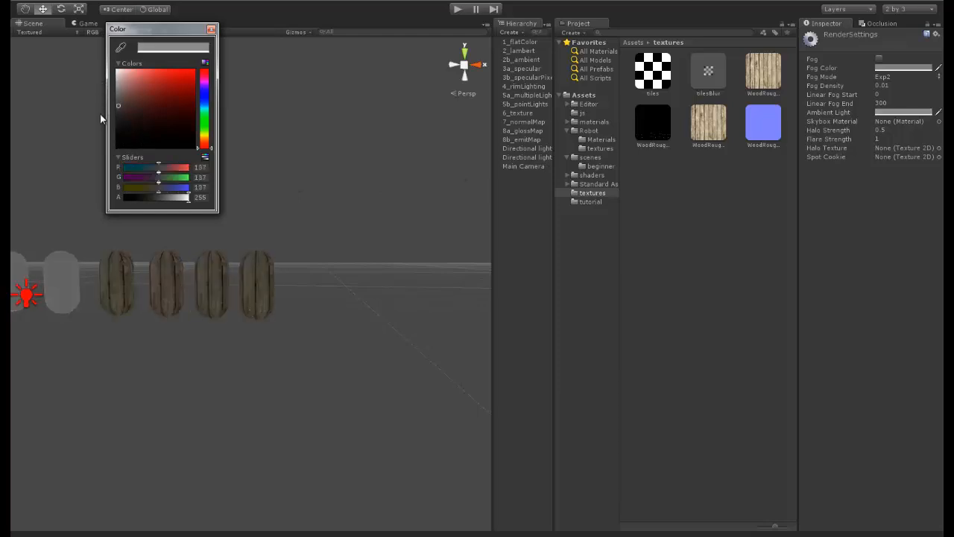
pyautogui.moveTo(118, 104); pyautogui.dragTo(118, 128)
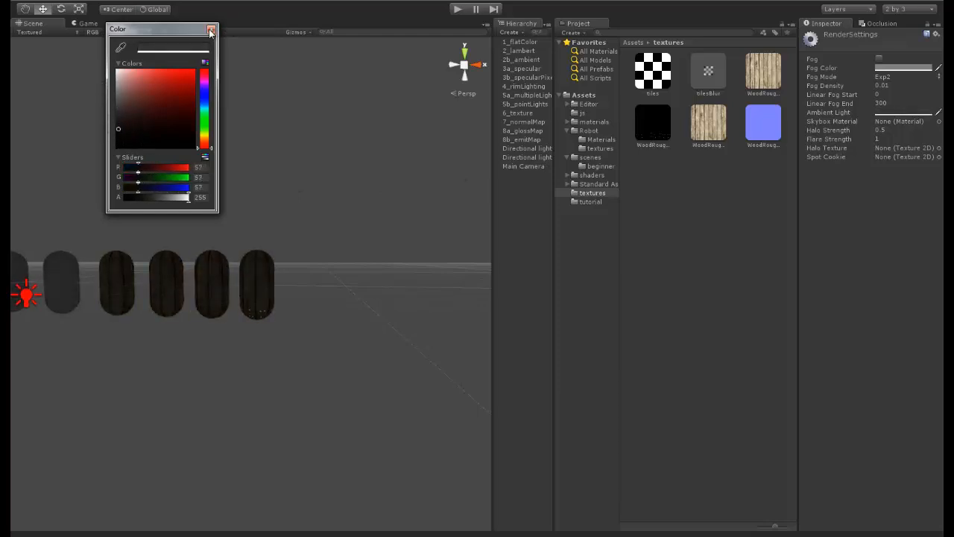
pyautogui.click(212, 28)
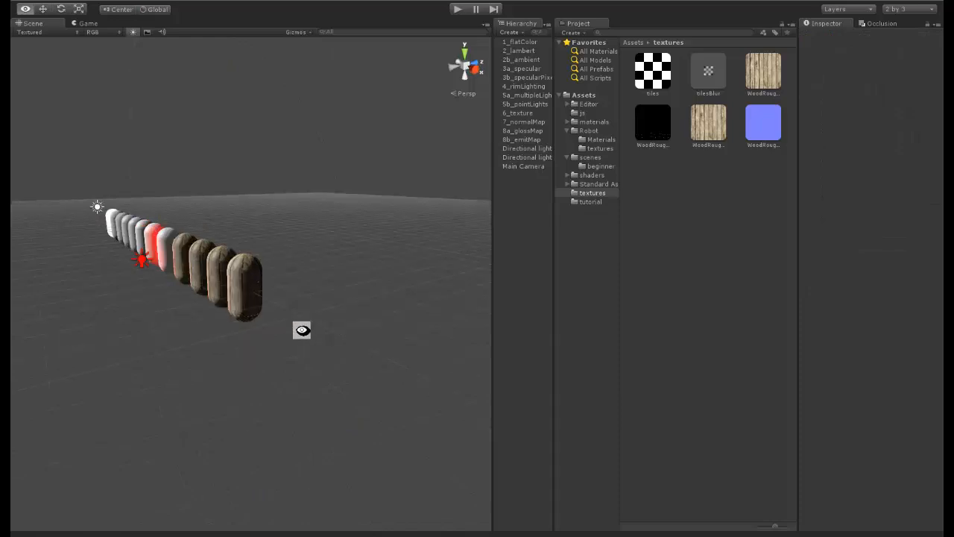